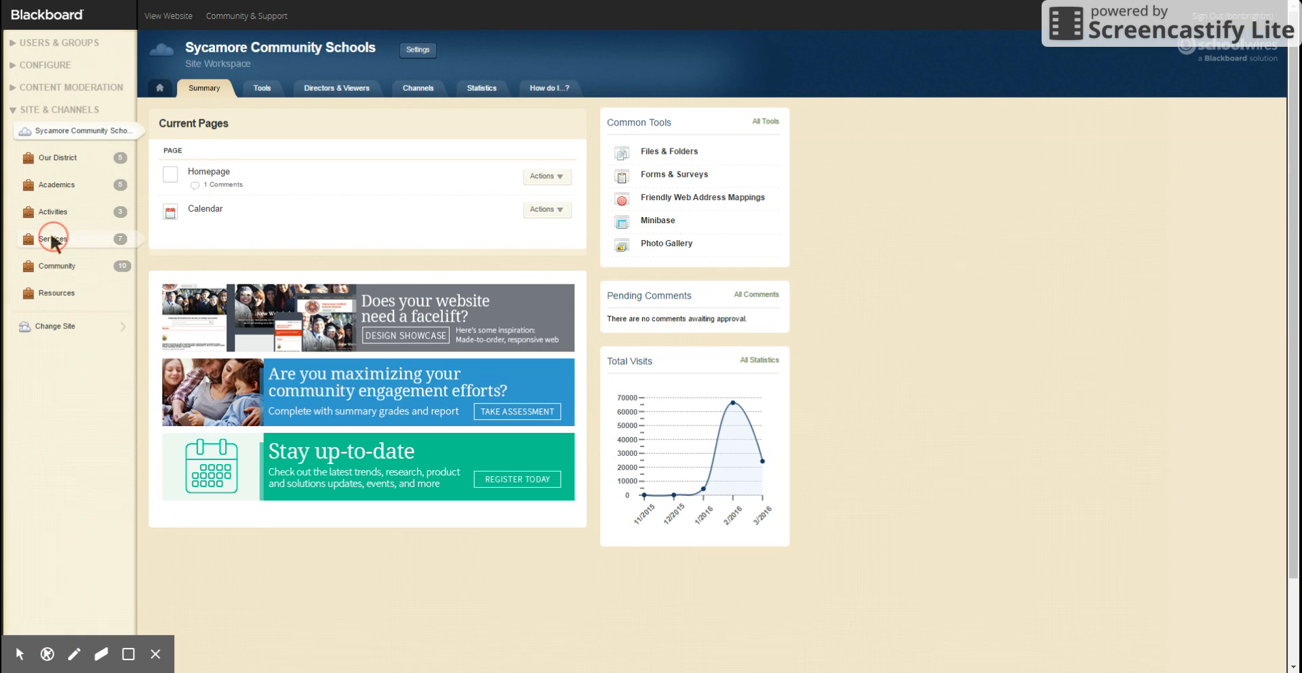
Navigate Services > Facilities > Facility Usage and open the How to Apply file library
{"action": "left_click", "coordinate": [53, 239]}
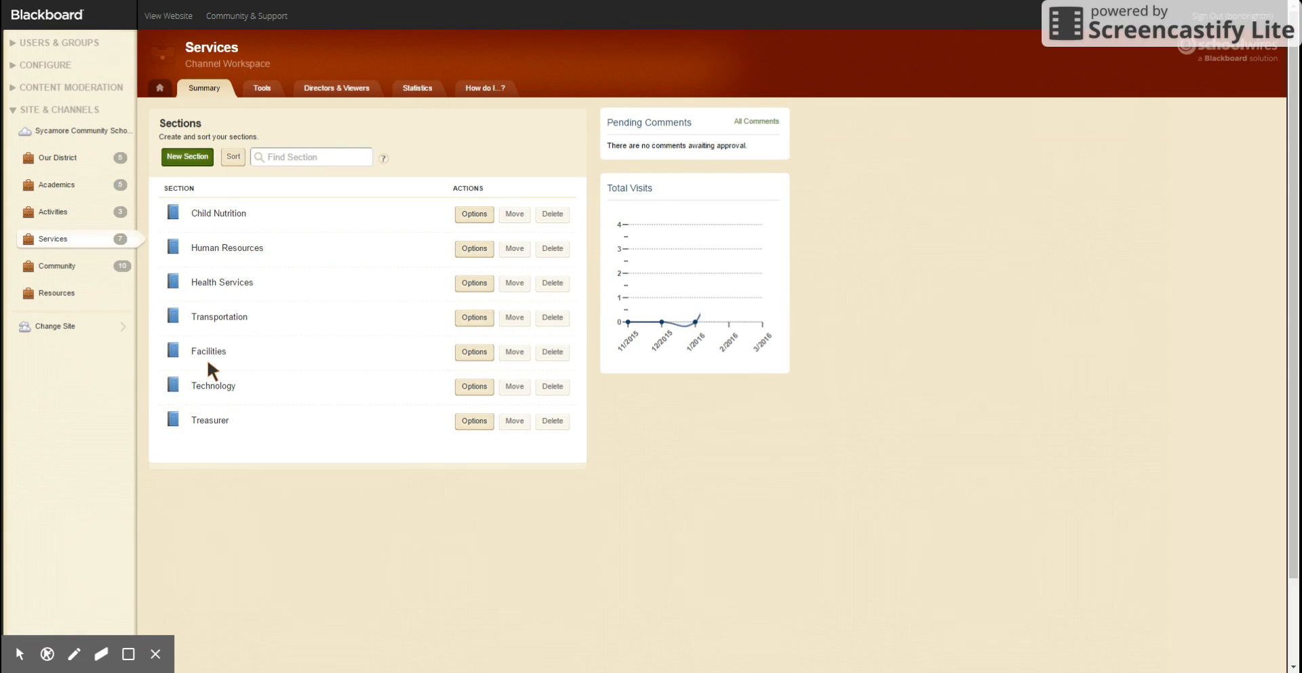
{"action": "left_click", "coordinate": [209, 350]}
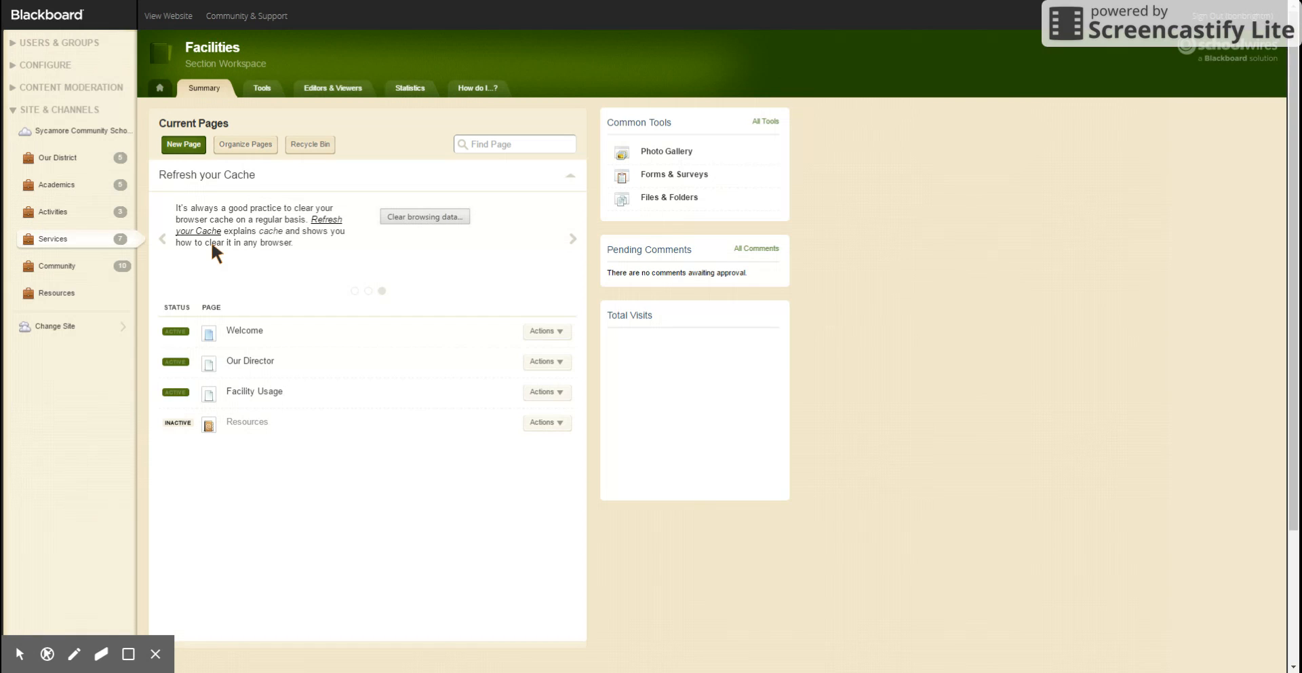
{"action": "left_click", "coordinate": [254, 391]}
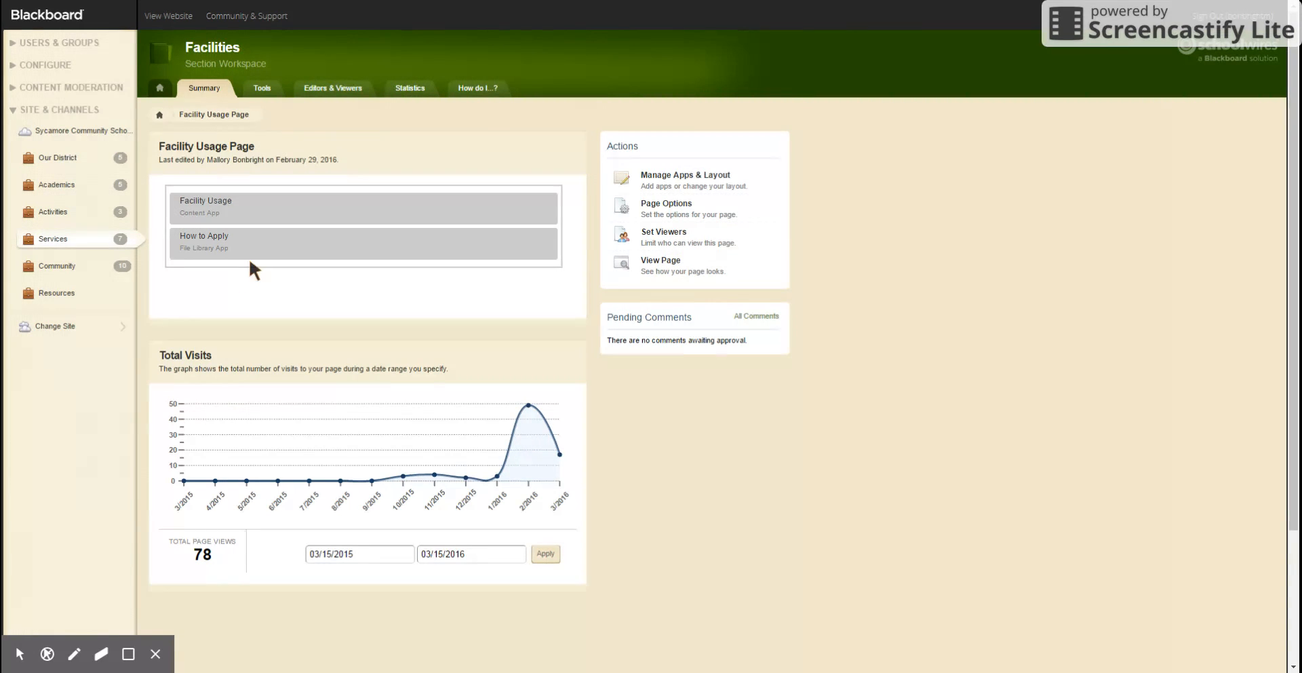
{"action": "left_click", "coordinate": [276, 250]}
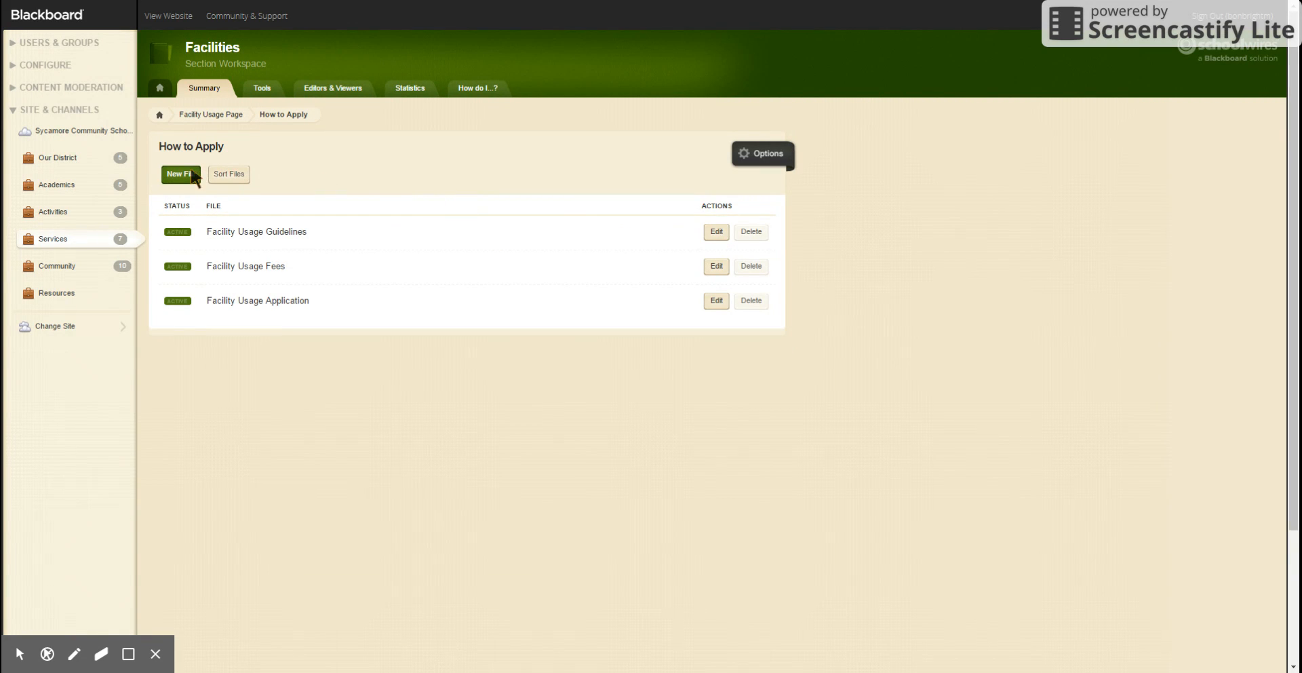
{"action": "left_click", "coordinate": [181, 174]}
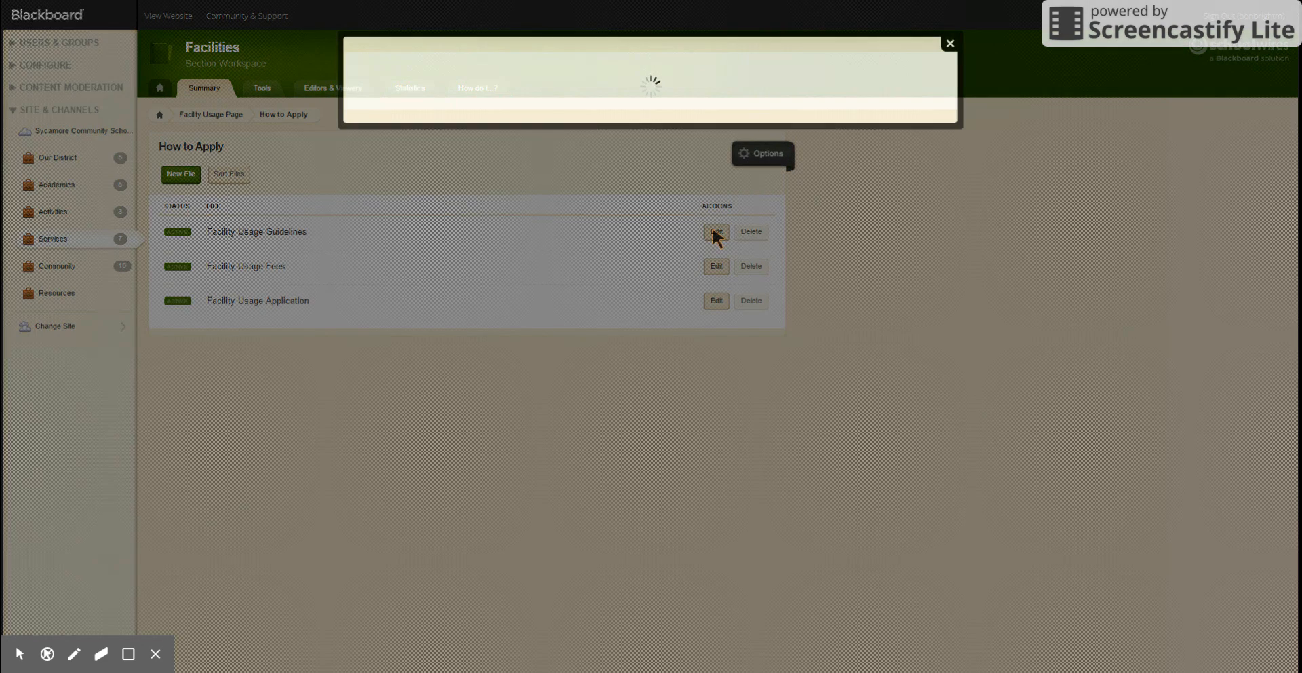
{"action": "left_click", "coordinate": [715, 232]}
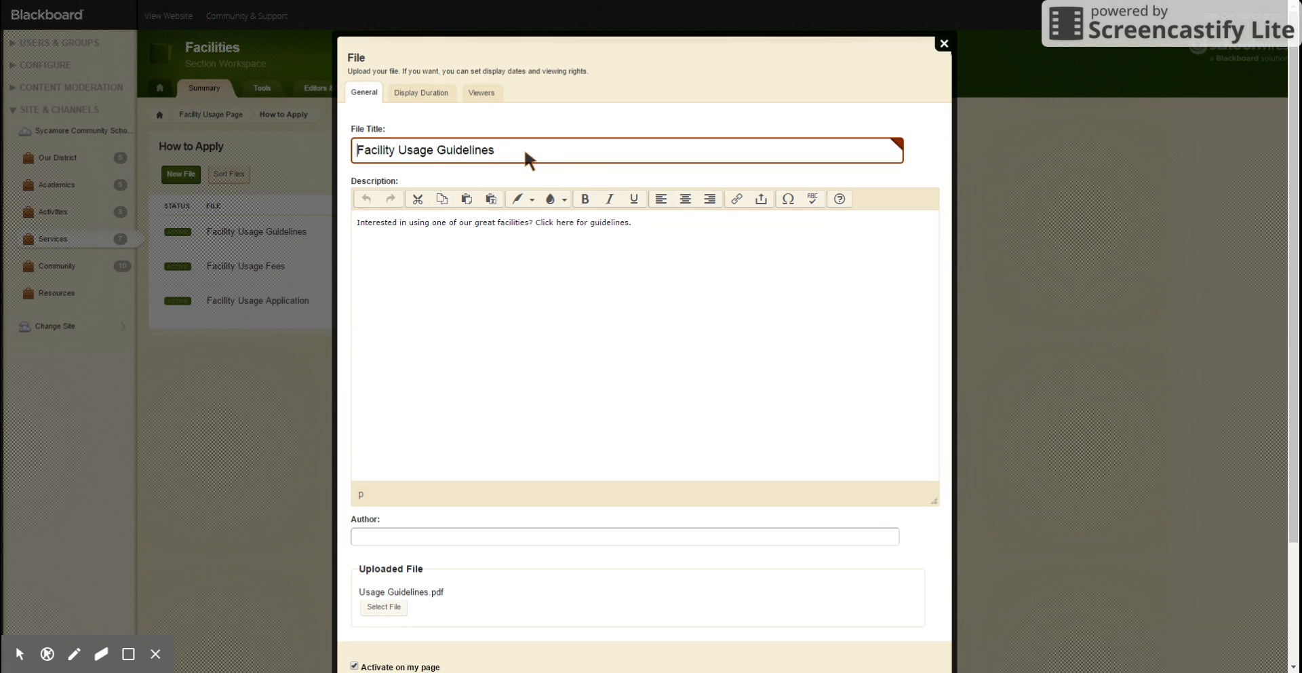
{"action": "mouse_move", "coordinate": [656, 234]}
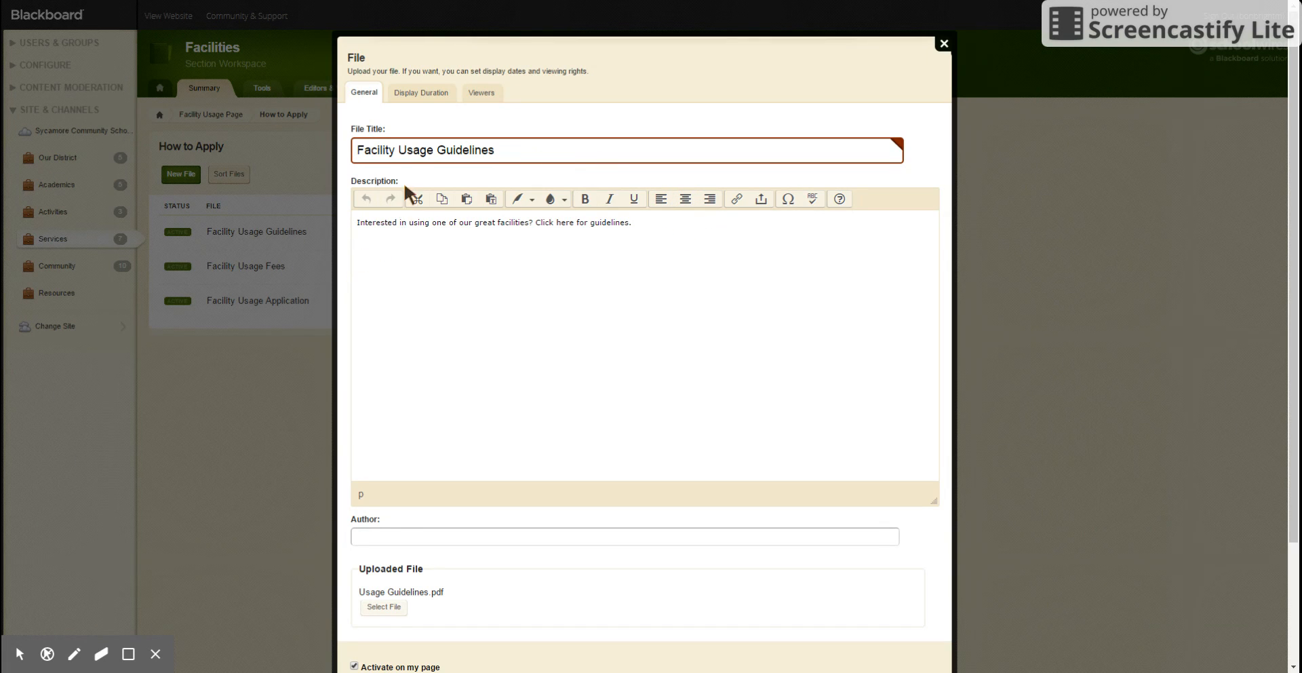
{"action": "scroll", "scroll_direction": "down", "scroll_amount": 3}
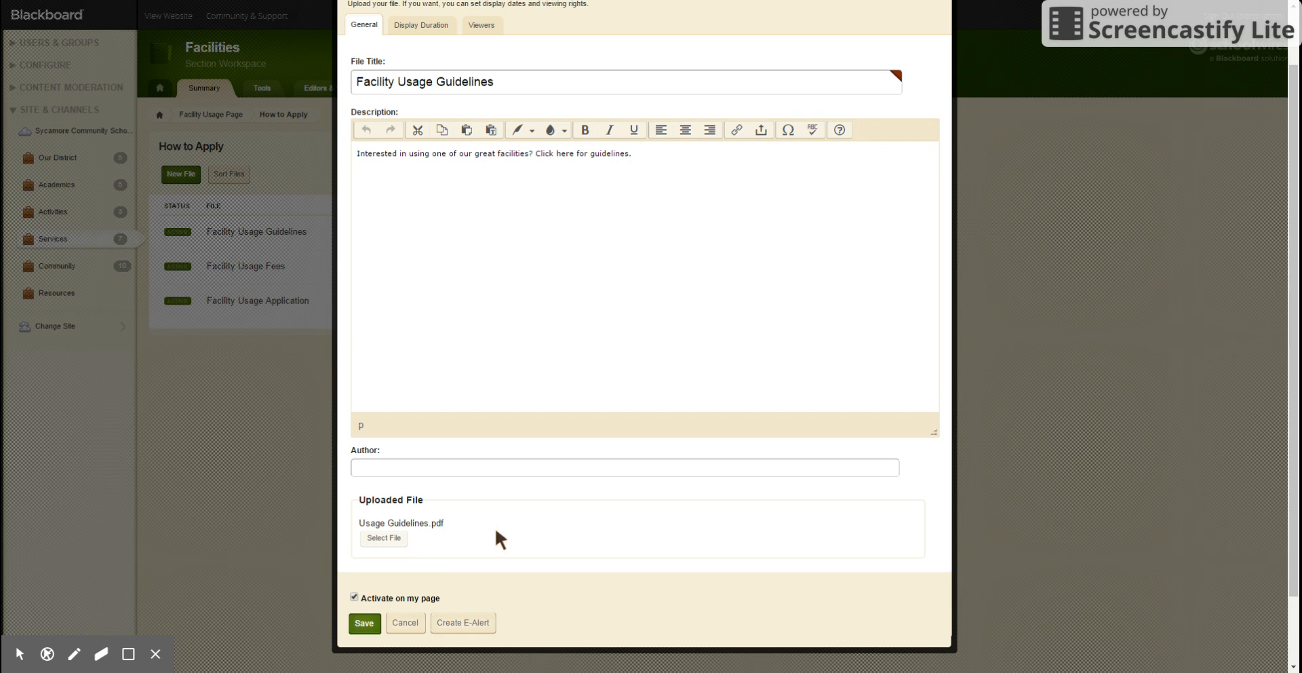
{"action": "left_click", "coordinate": [406, 622]}
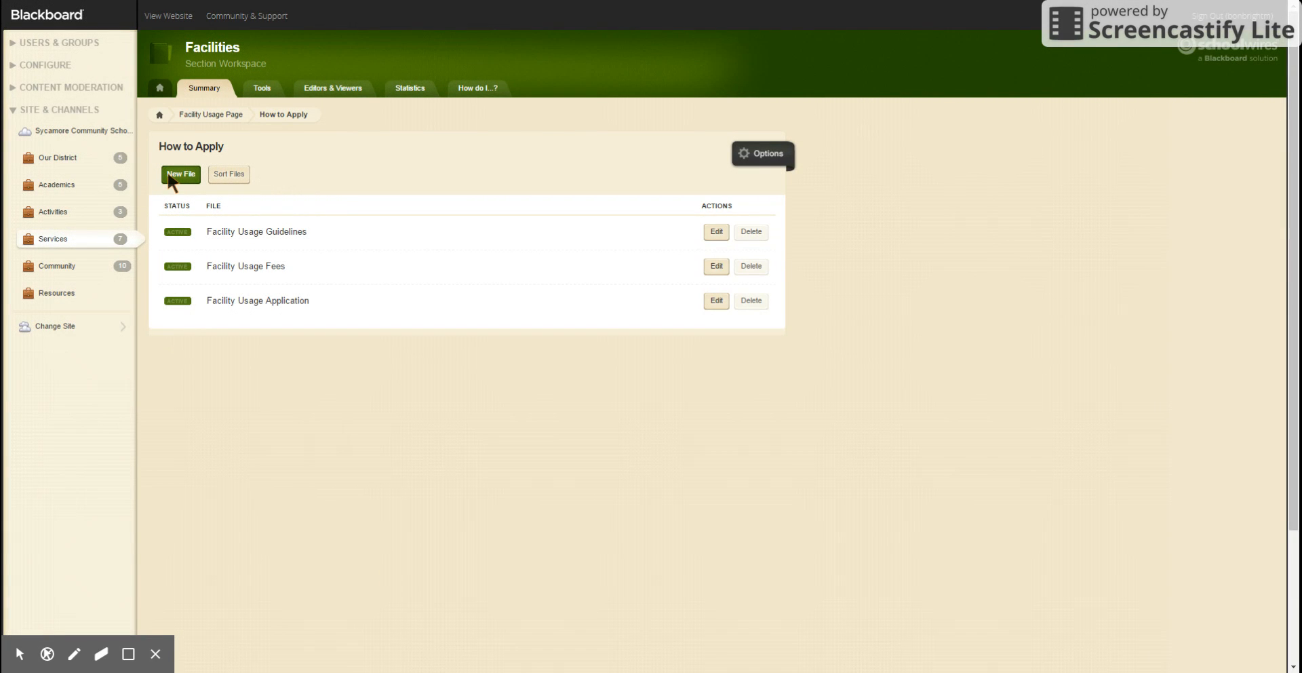
Start a new file titled 'Name file' with description 'This is a test' and HS Handbook.pdf attached
{"action": "left_click", "coordinate": [181, 175]}
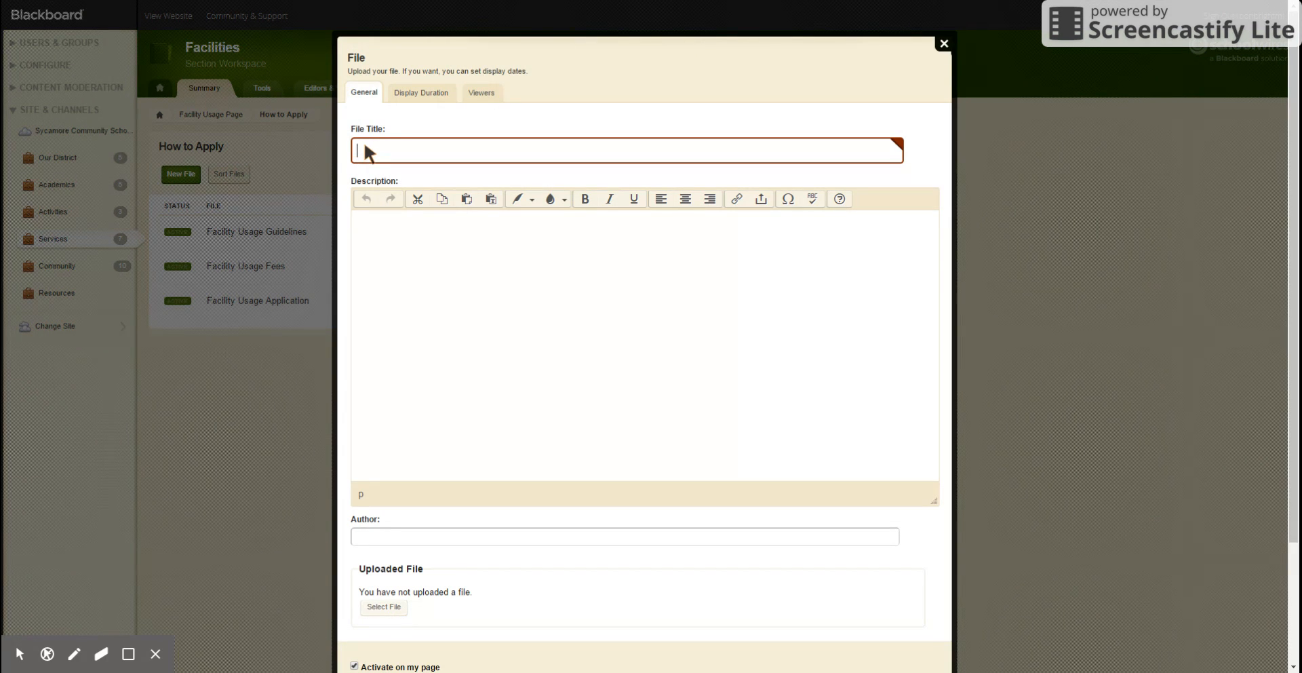
{"action": "type", "text": "Name file"}
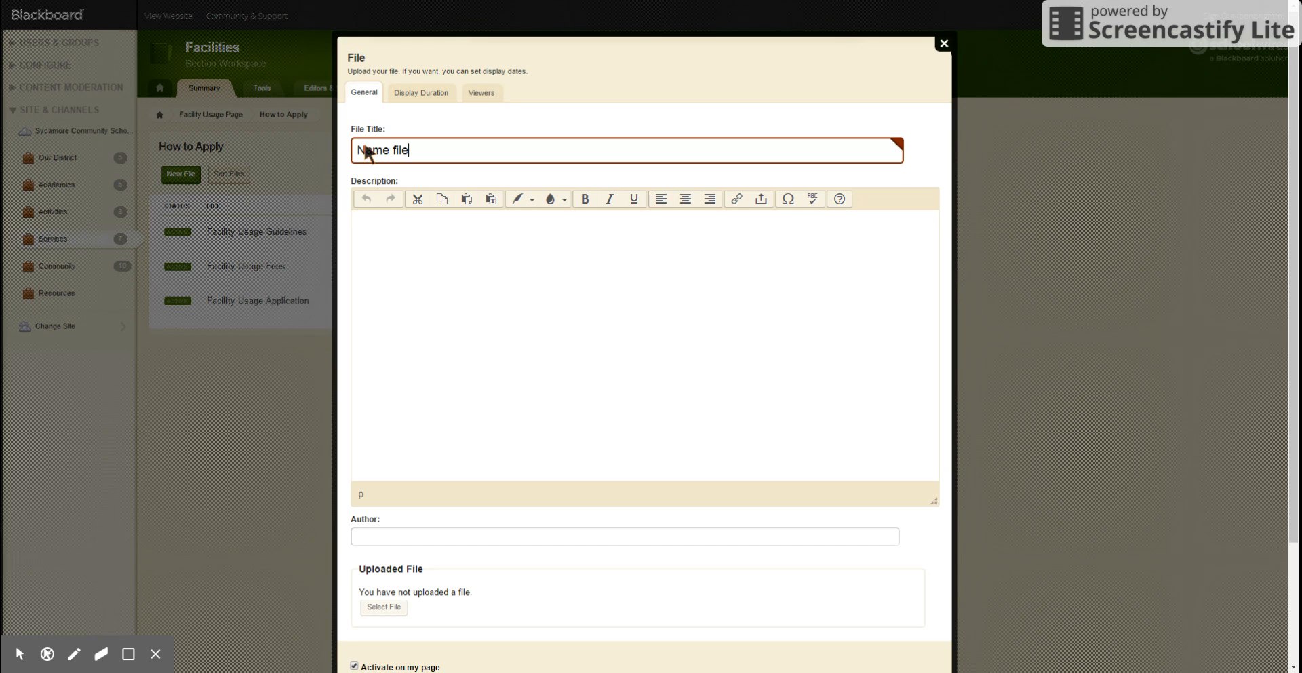
{"action": "left_click", "coordinate": [465, 242]}
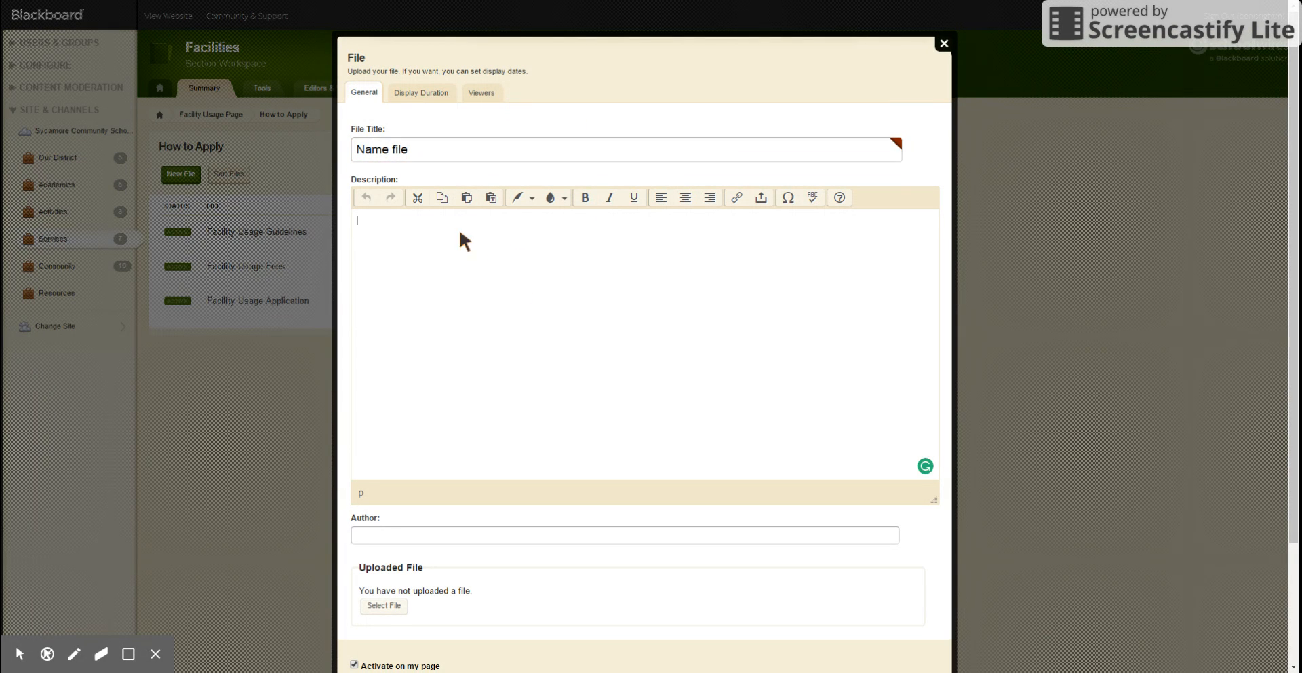
{"action": "mouse_move", "coordinate": [446, 239]}
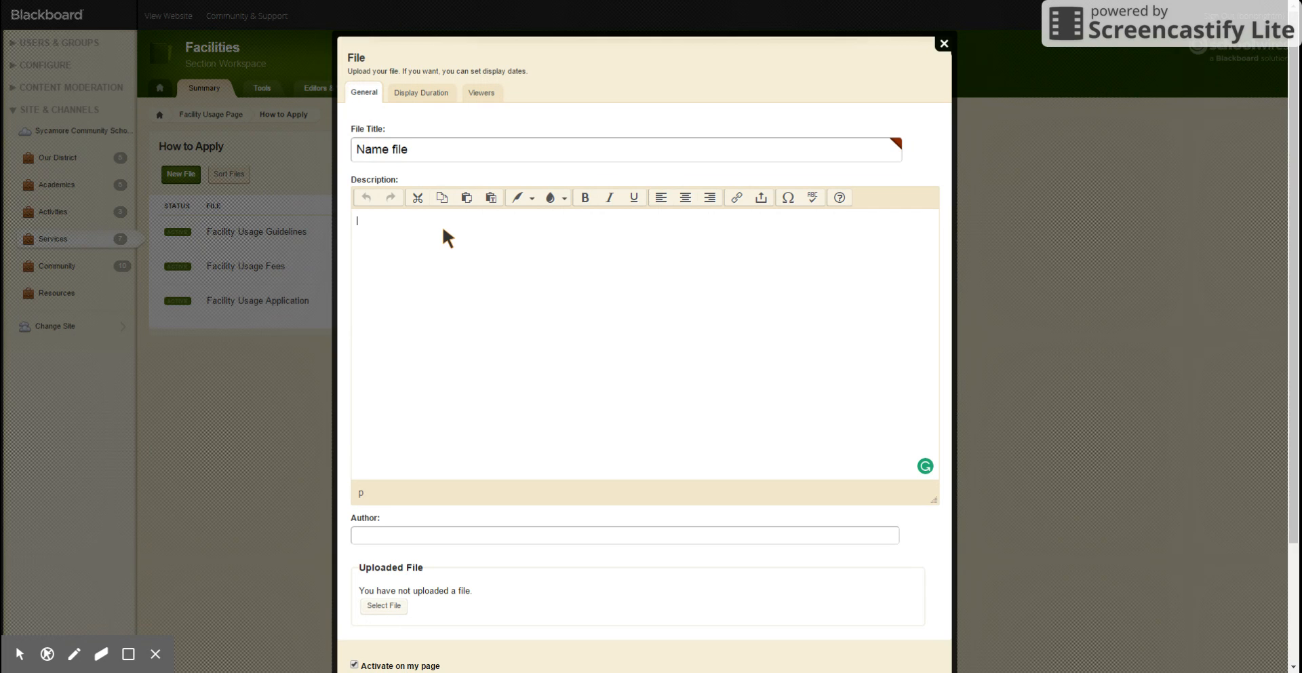
{"action": "type", "text": "This is a"}
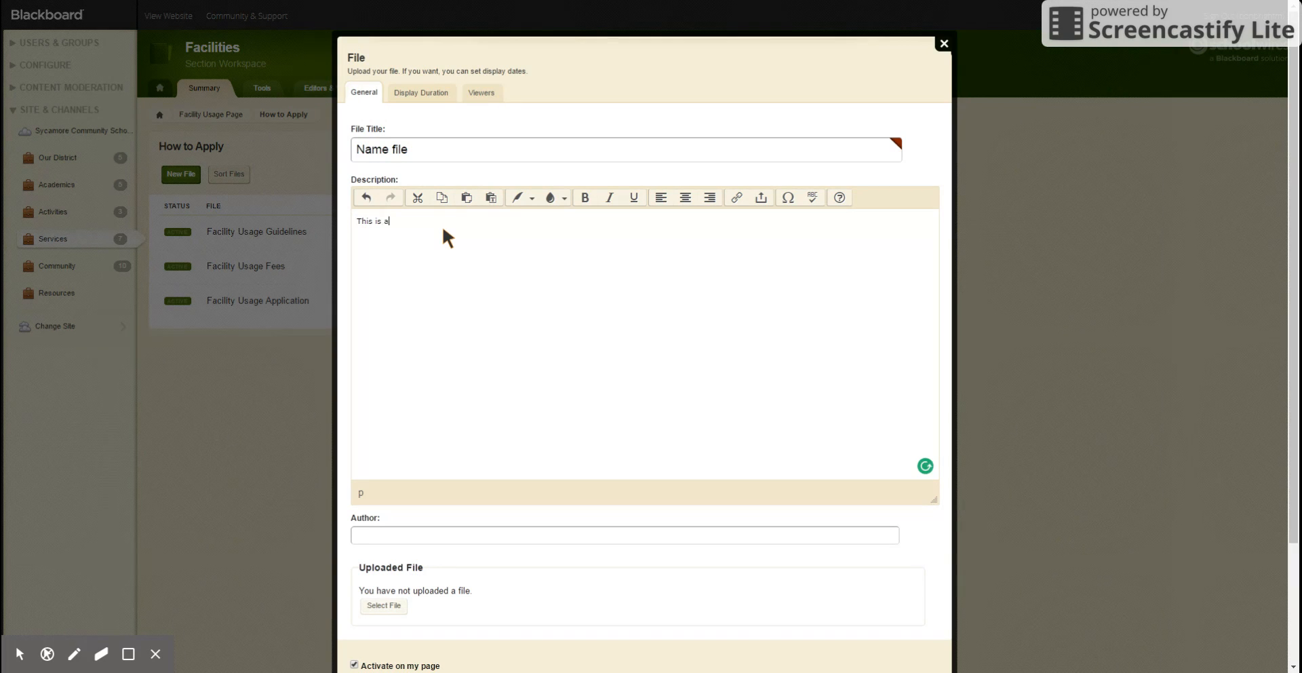
{"action": "type", "text": "test"}
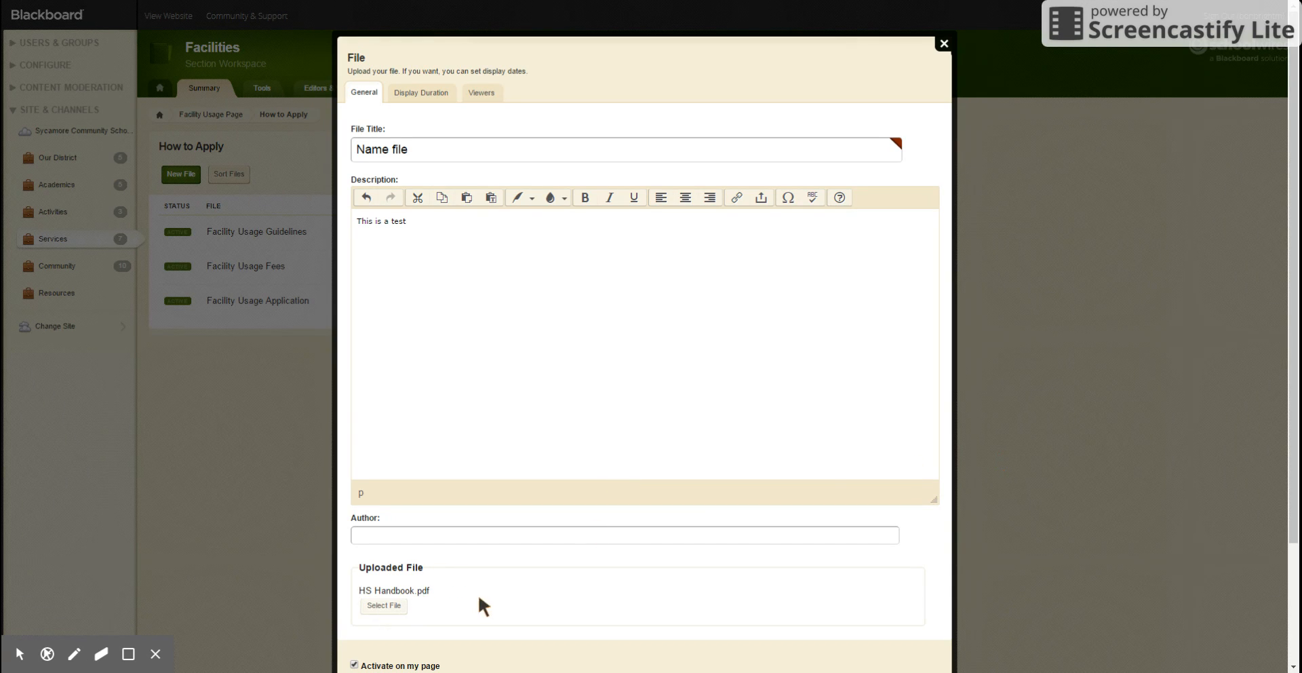
{"action": "scroll", "scroll_direction": "down", "scroll_amount": 3}
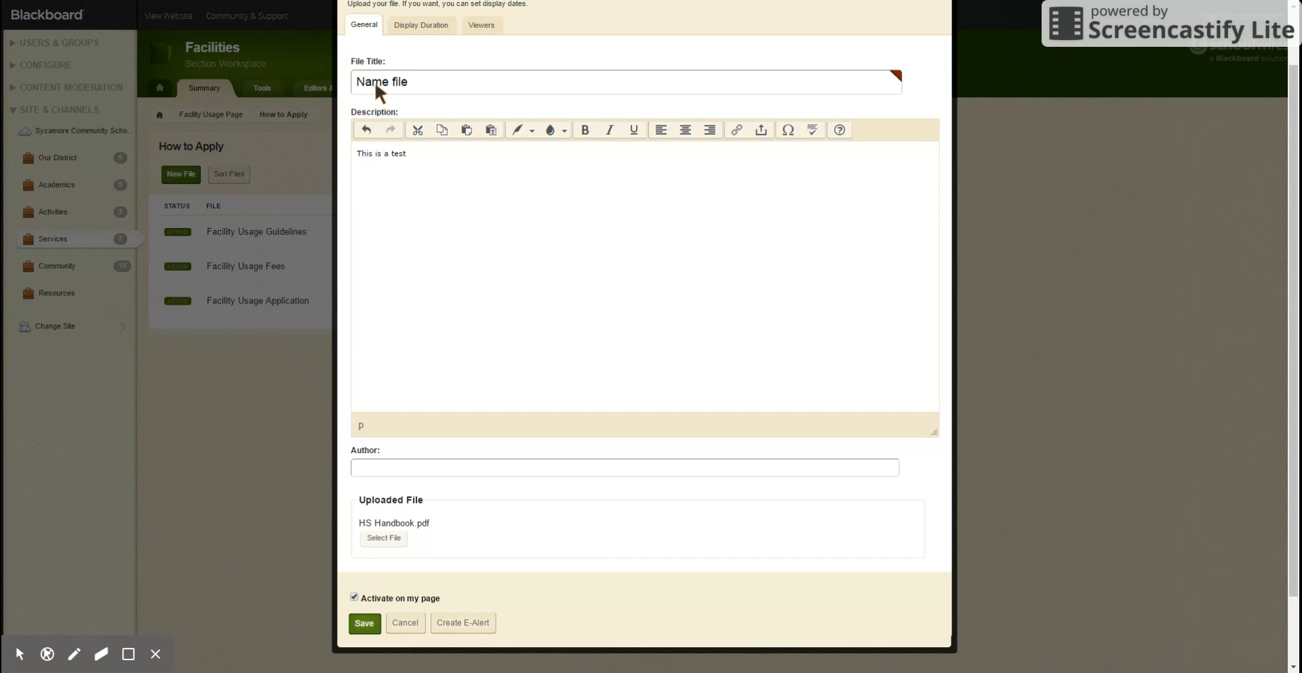
{"action": "mouse_move", "coordinate": [599, 589]}
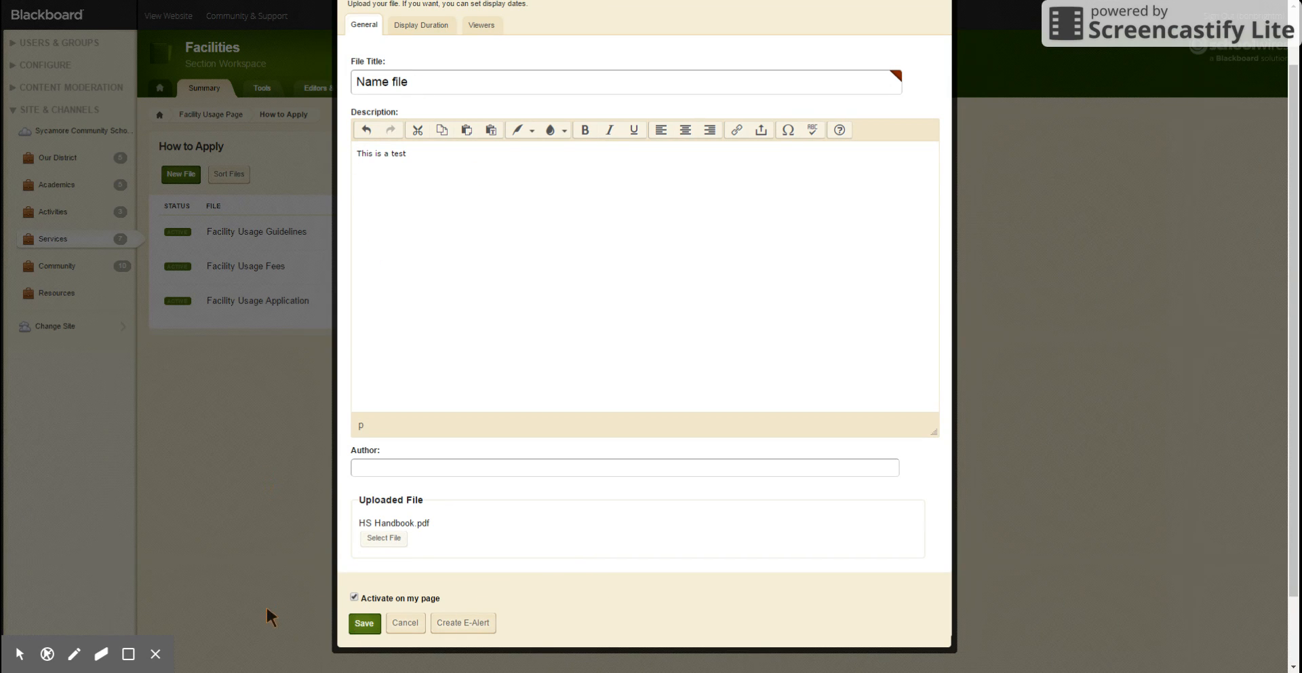
Save the Name file entry, deactivate it, then permanently delete it
{"action": "left_click", "coordinate": [363, 623]}
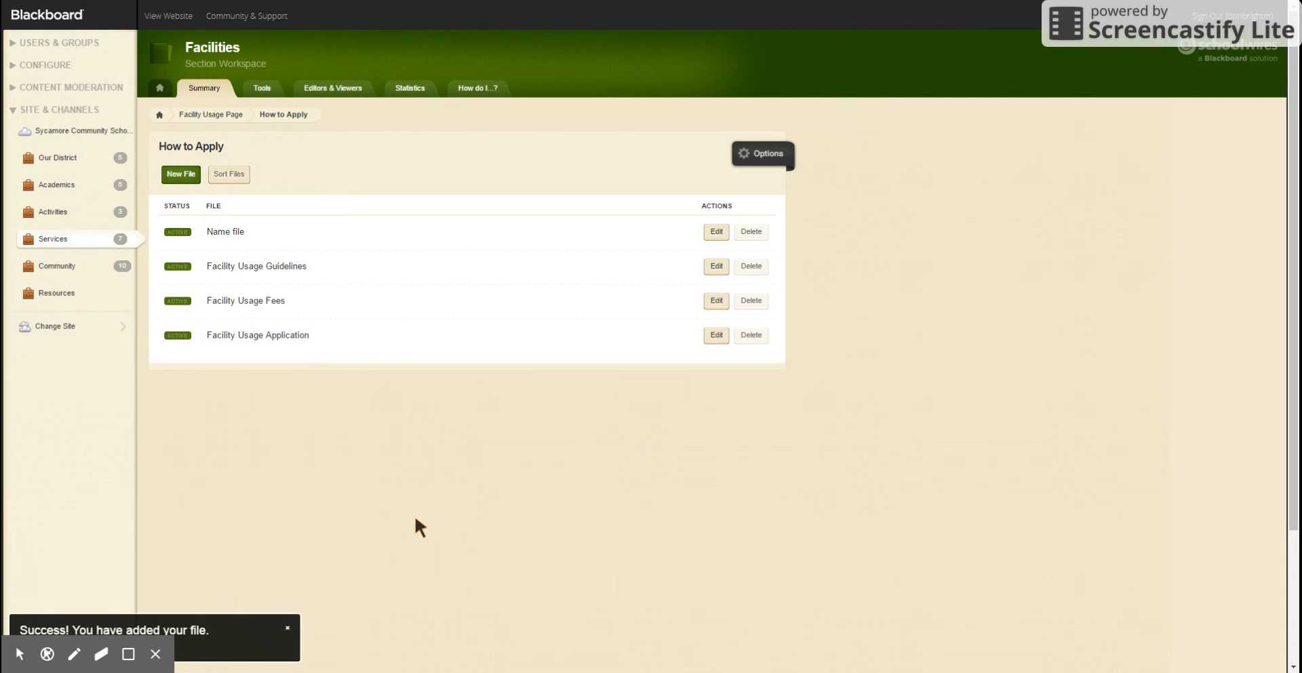
{"action": "mouse_move", "coordinate": [185, 241]}
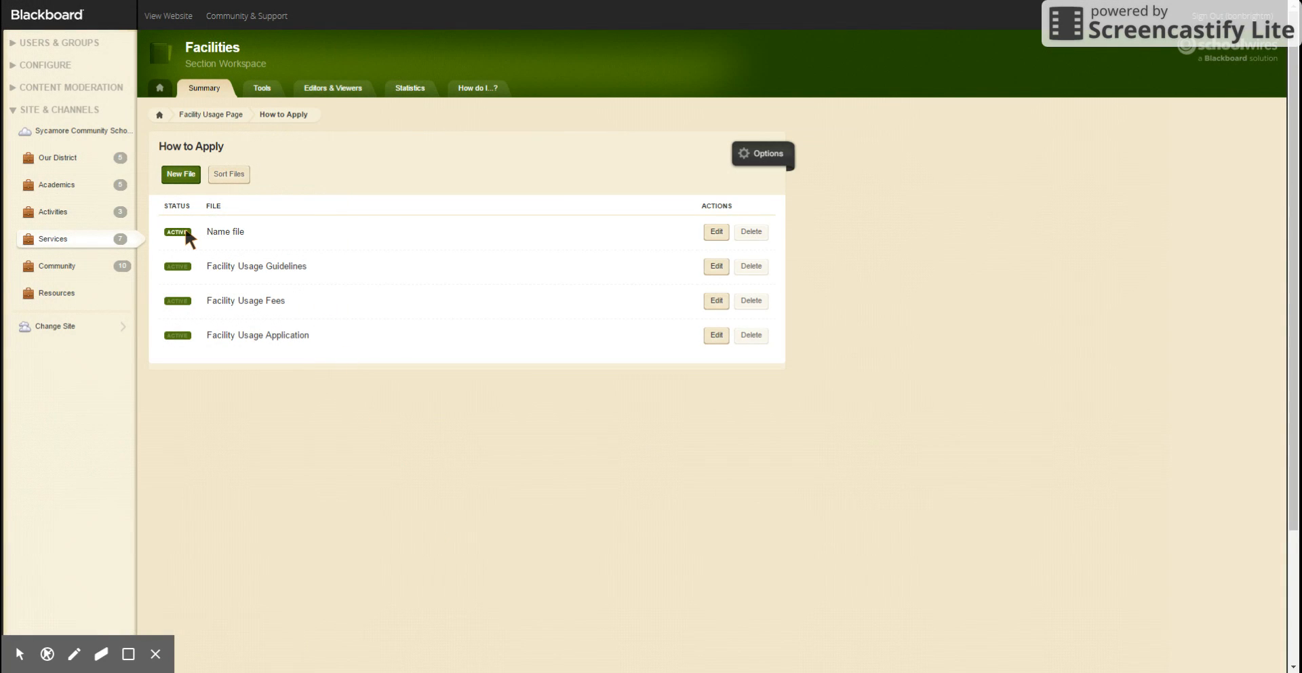
{"action": "left_click", "coordinate": [750, 230]}
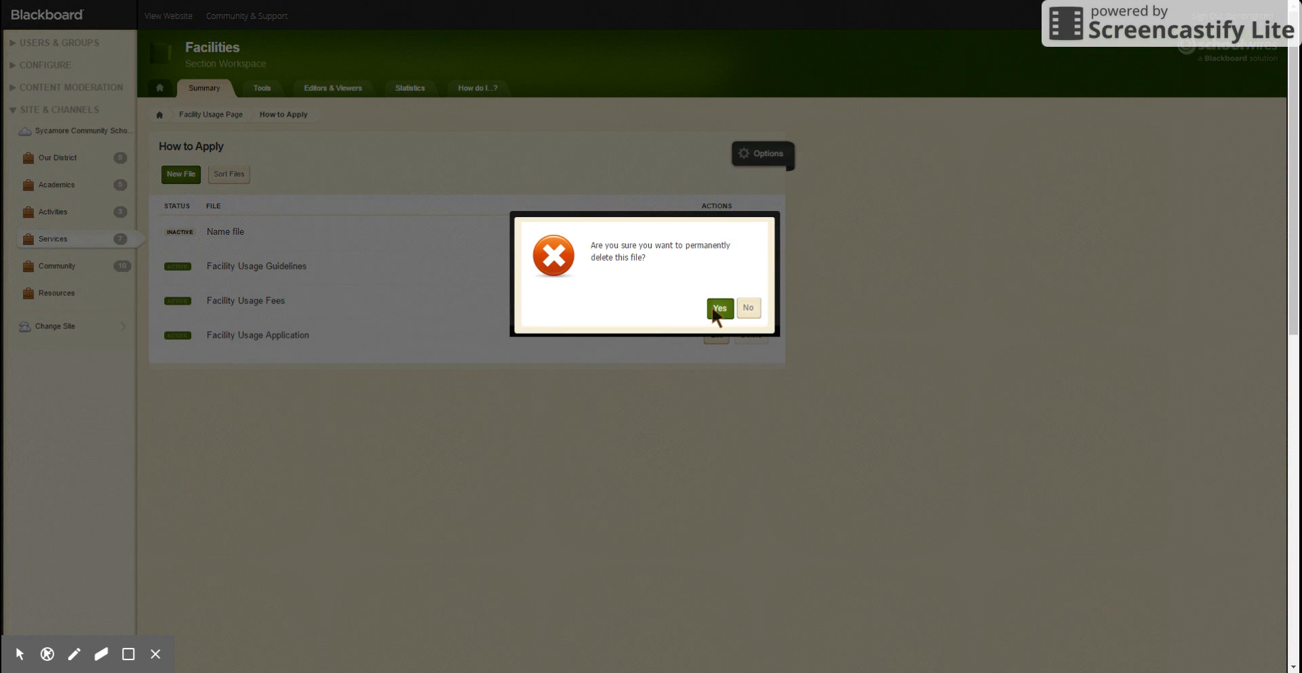
{"action": "left_click", "coordinate": [719, 308]}
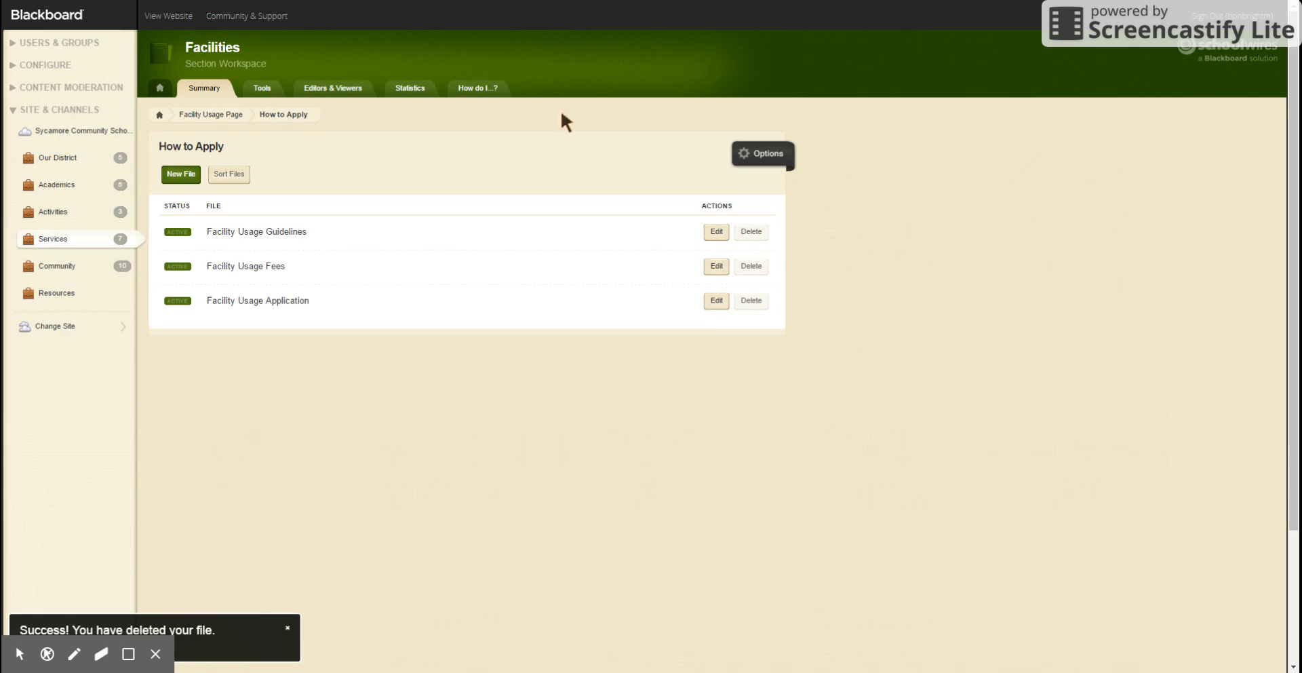